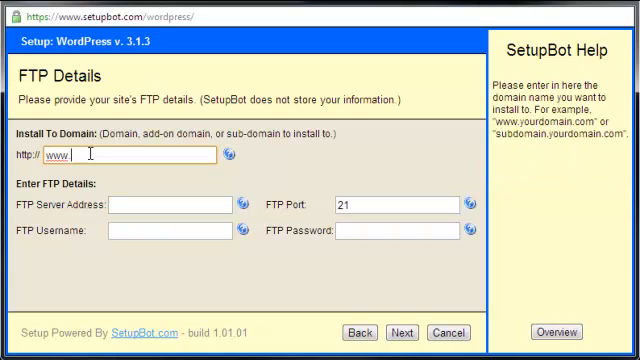
Step: Submit the FTP details for outmarketeveryone.com with port 21 and username sitemarketer
type("outmarketeveryone.com")
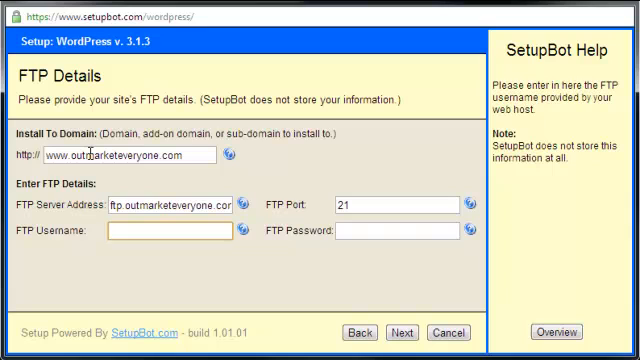
type("sitemarketer")
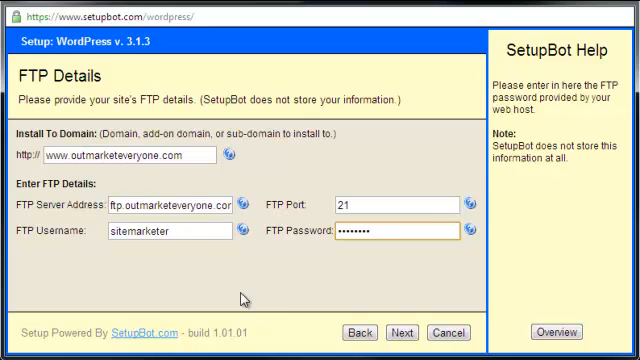
left_click(400, 332)
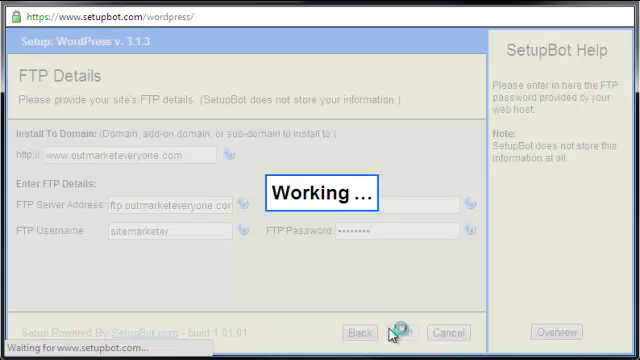
Step: Expand the domain and web folders, preview the content folder, and confirm it as the install location
left_click(394, 332)
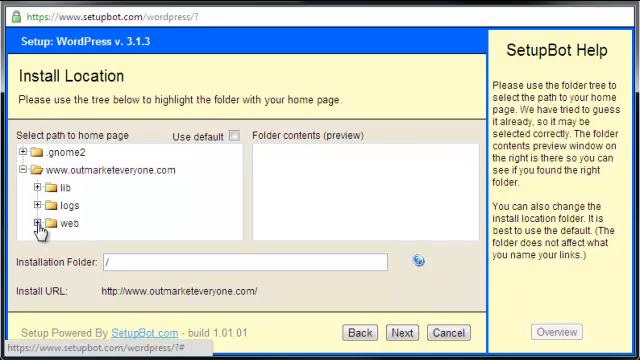
left_click(40, 224)
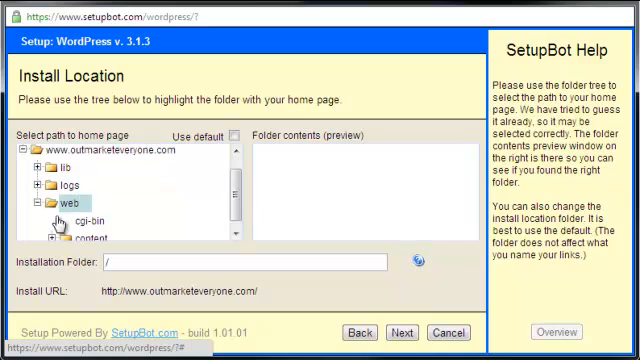
left_click(90, 232)
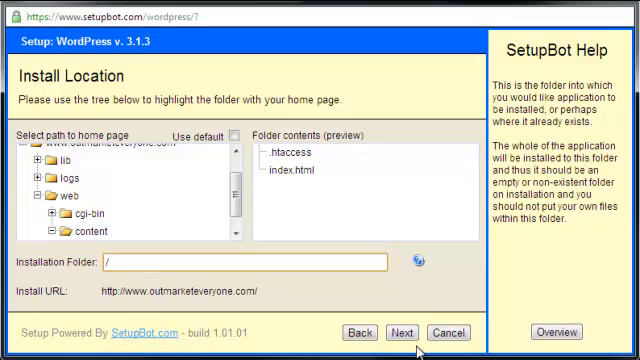
left_click(404, 332)
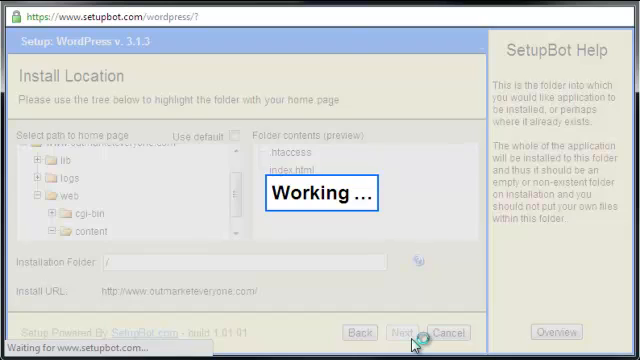
left_click(404, 332)
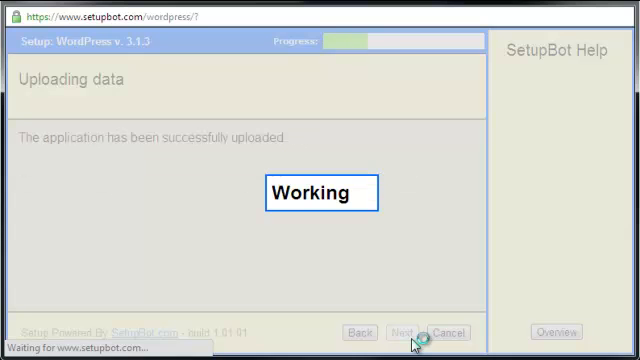
Step: Continue to the database setup once the application upload finishes
left_click(400, 332)
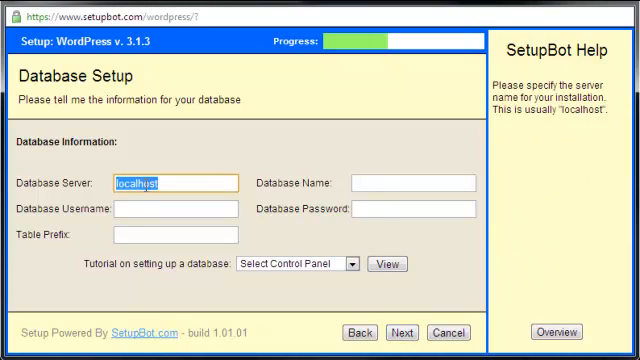
type("vc1.dfw1.stabletransit.com")
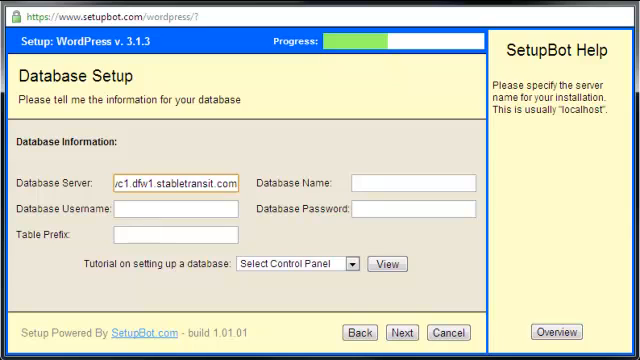
type("mysql50-94.wc1 dfw1.stat")
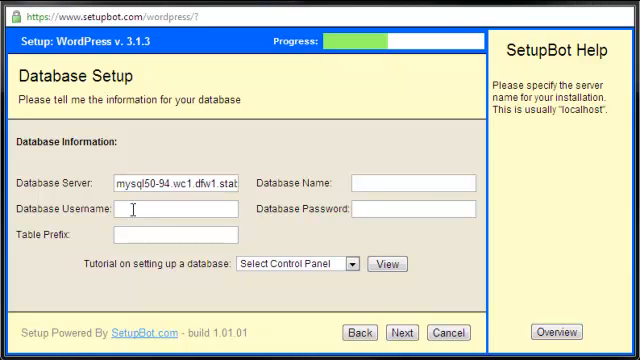
type("589584_blog")
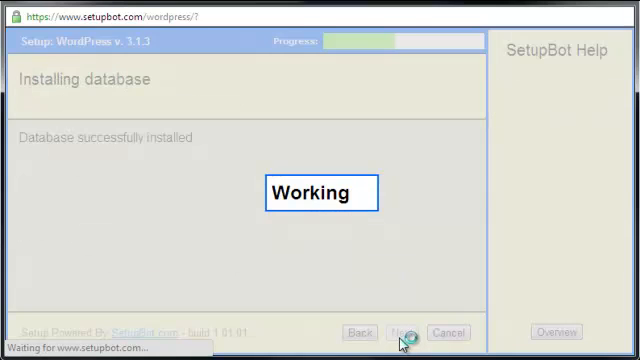
Step: Proceed past Configure Application and the Readme to reach the Setup Completed screen
left_click(402, 332)
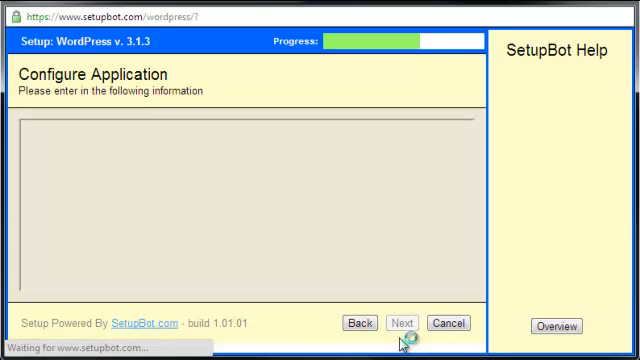
left_click(402, 324)
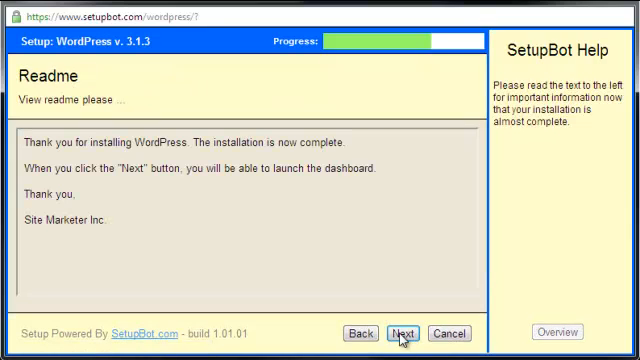
left_click(408, 332)
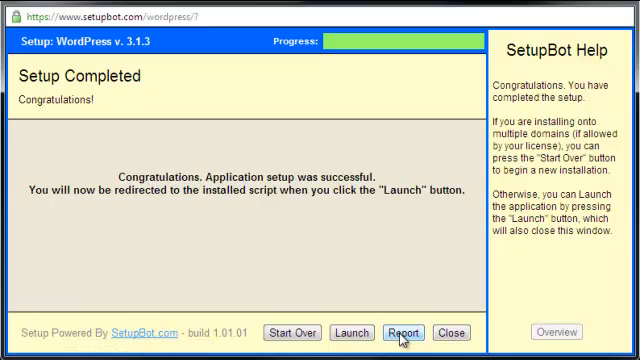